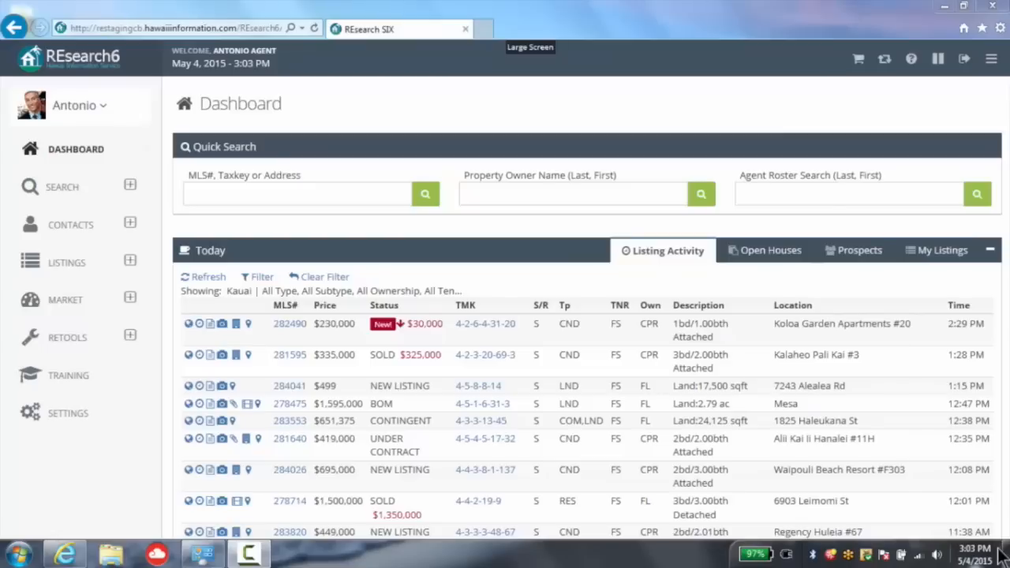
mouse_move(786, 477)
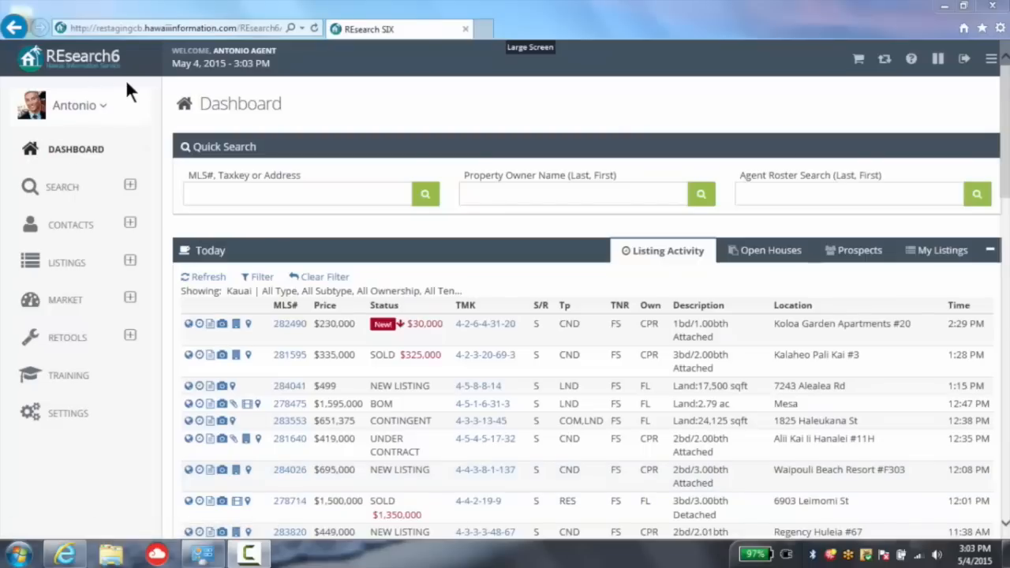
mouse_move(166, 67)
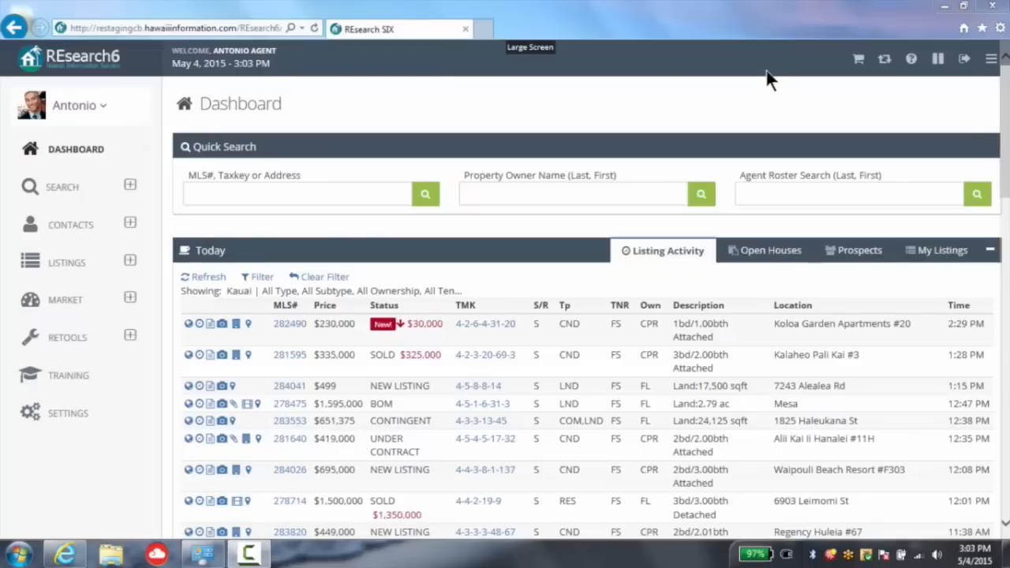
mouse_move(860, 54)
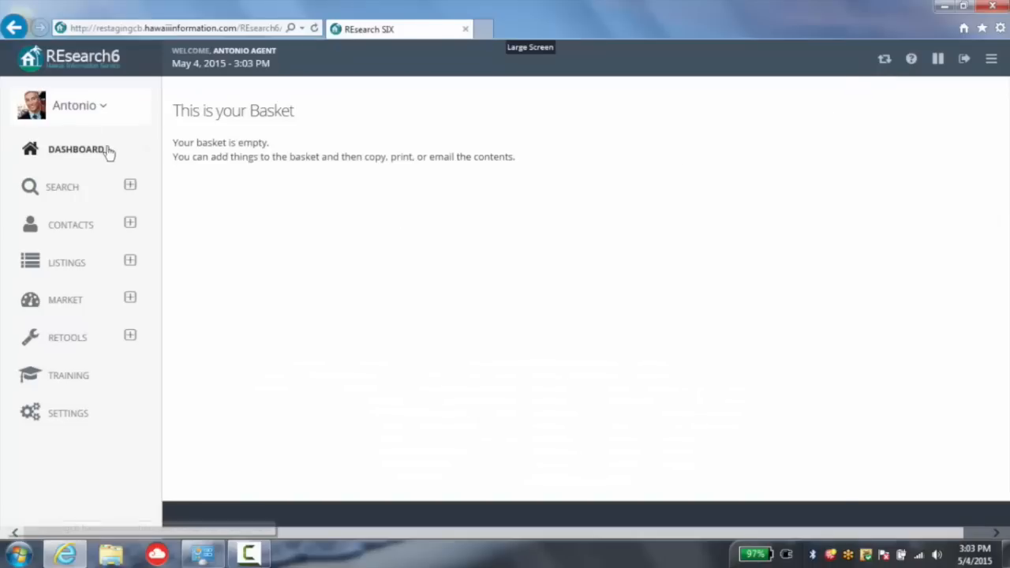
- Return to the Dashboard and expand Contacts into Contacts and Prospects
left_click(76, 148)
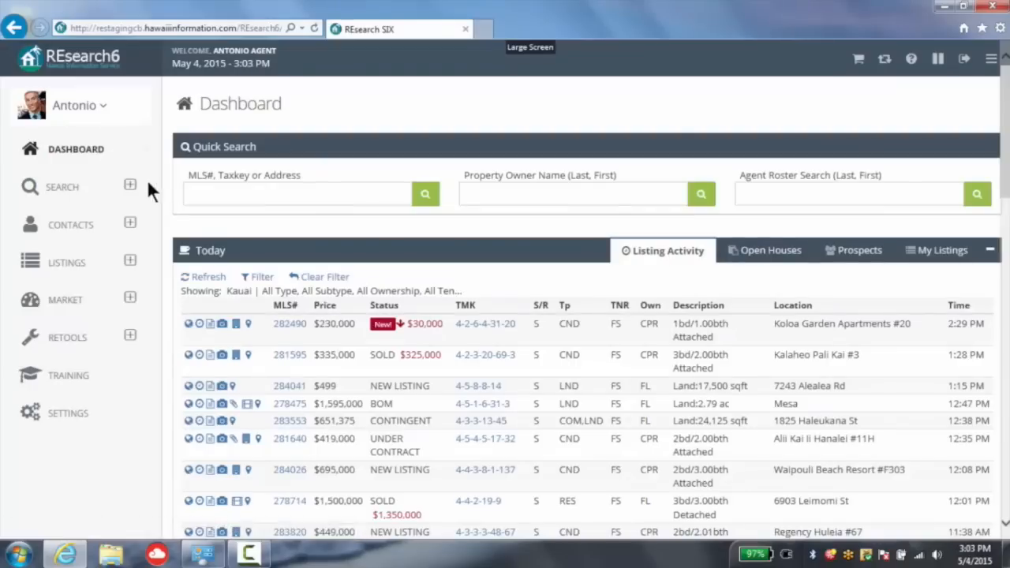
mouse_move(129, 187)
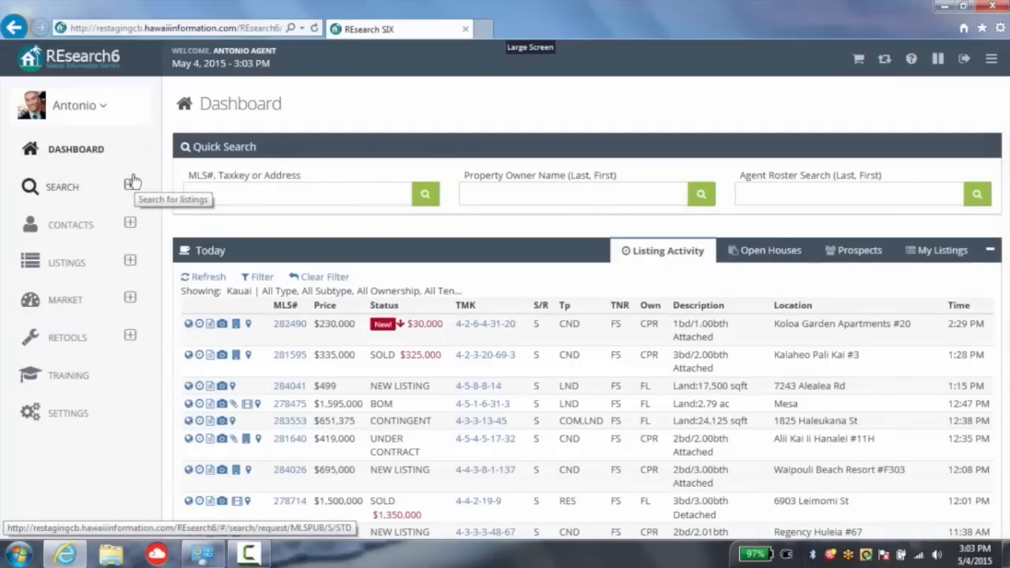
mouse_move(129, 229)
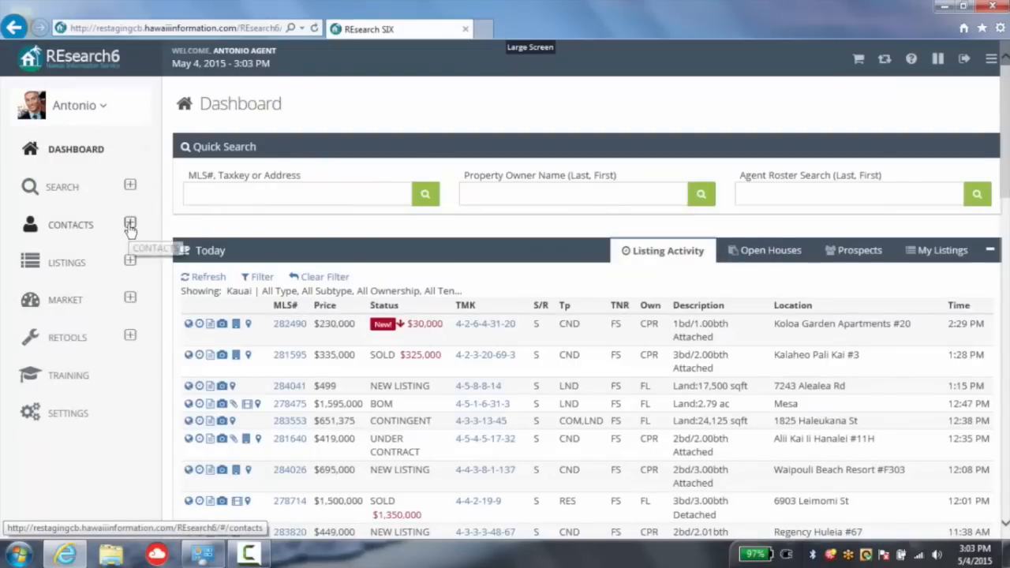
left_click(130, 224)
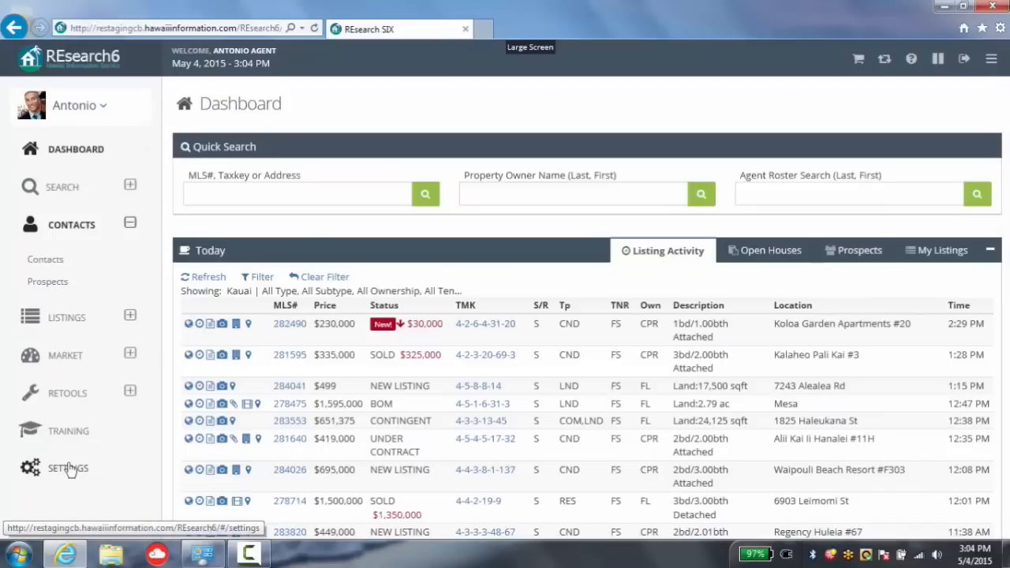
left_click(68, 467)
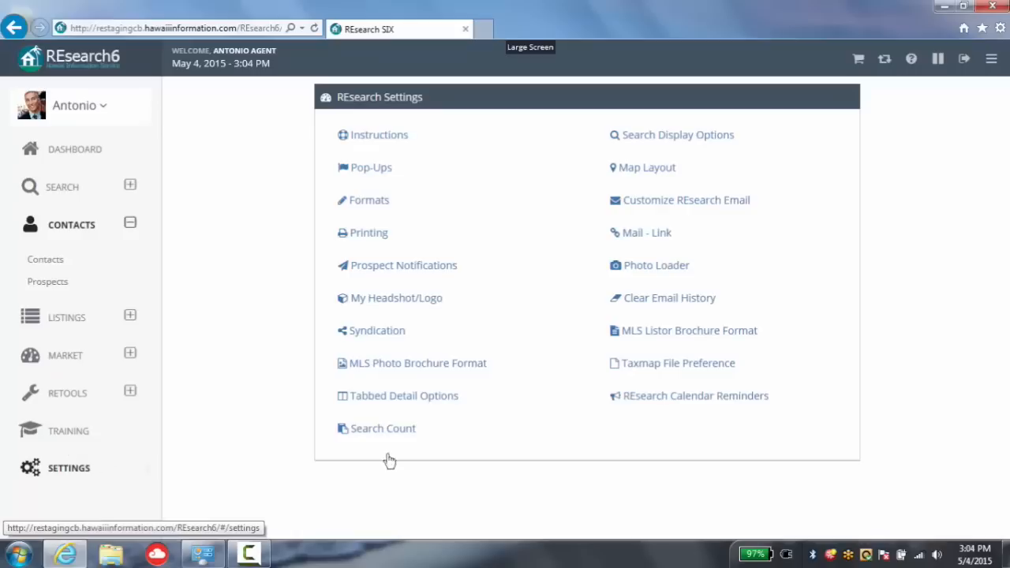
mouse_move(662, 200)
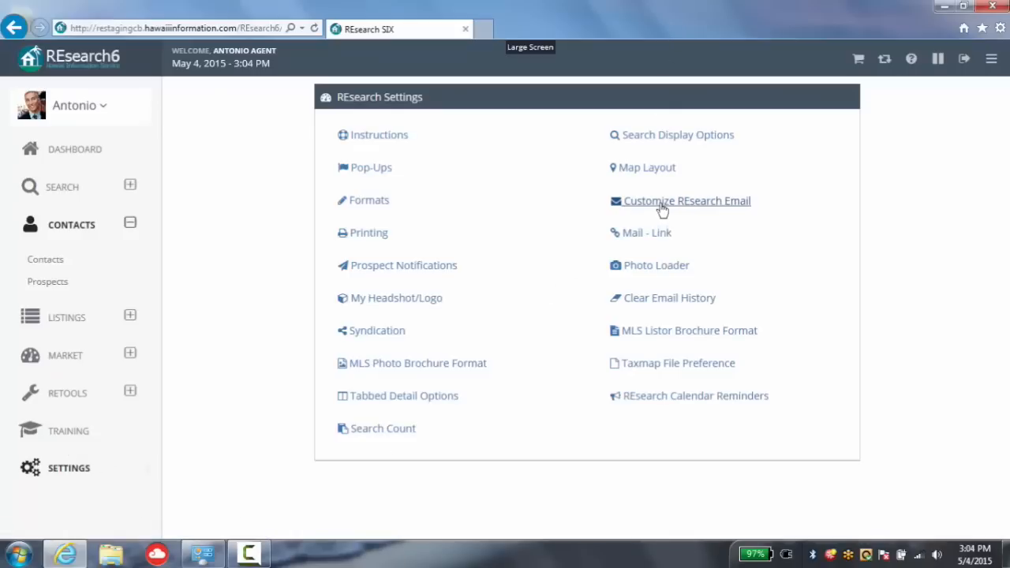
left_click(687, 200)
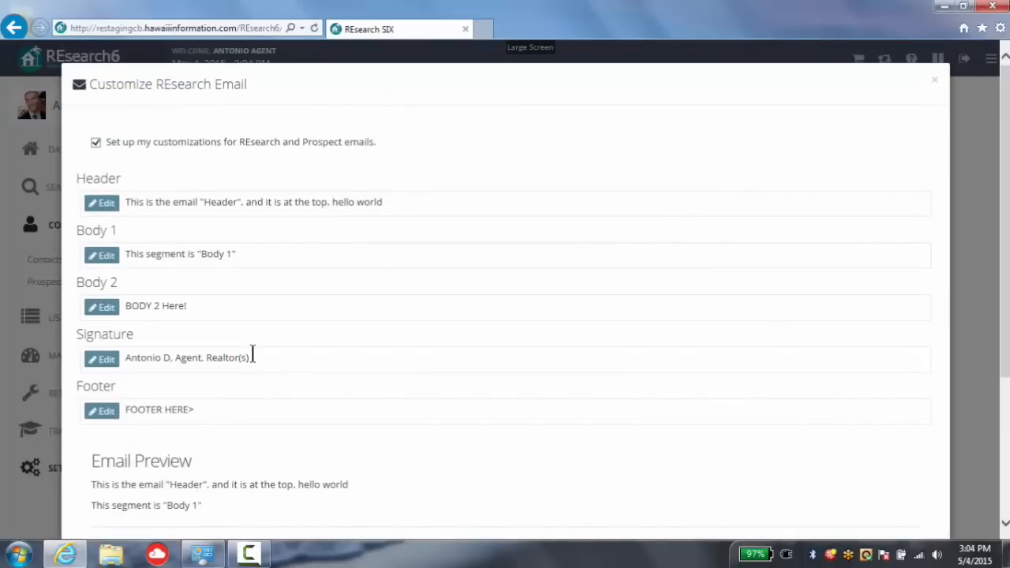
mouse_move(261, 364)
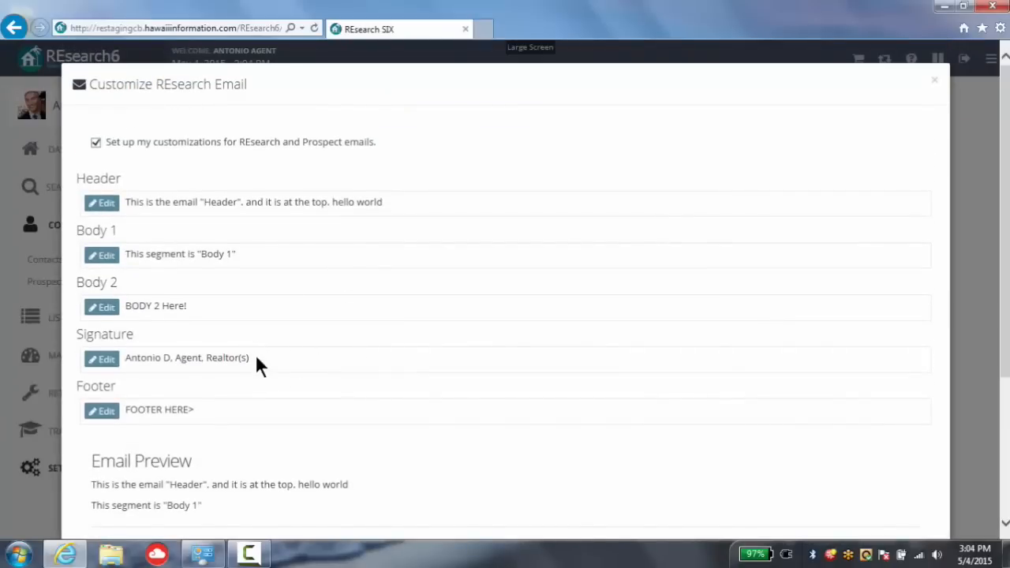
left_click(101, 357)
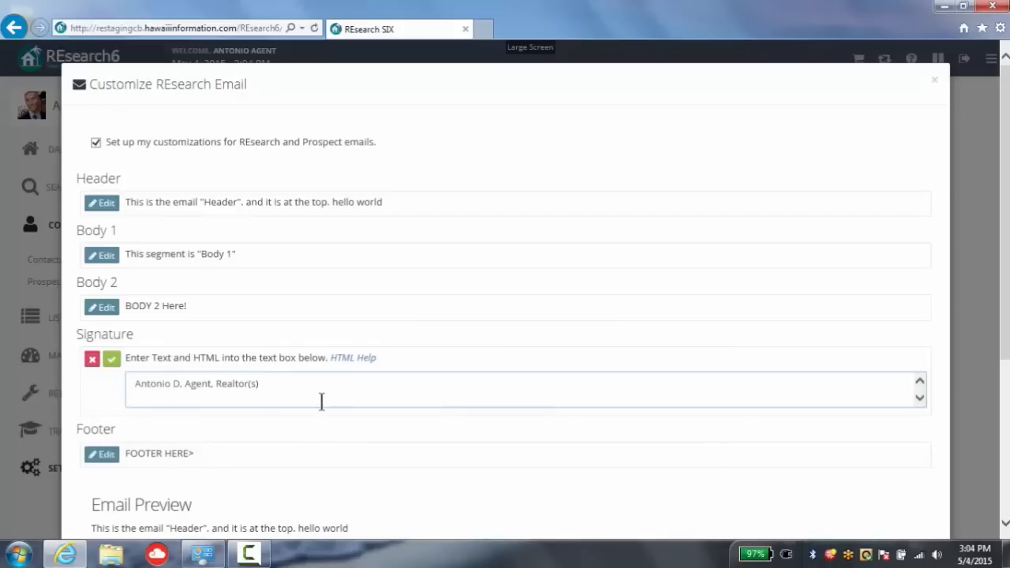
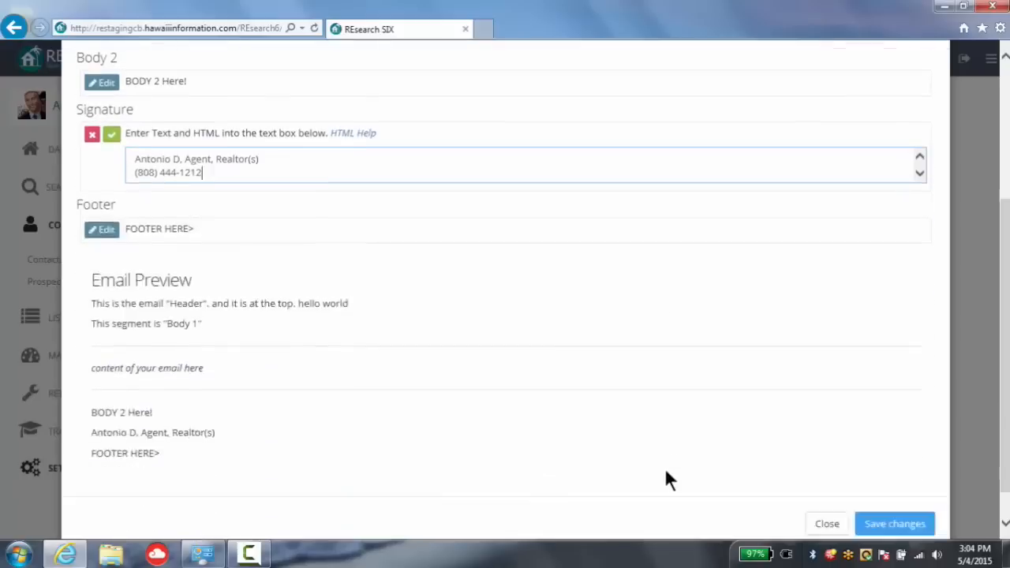
left_click(893, 524)
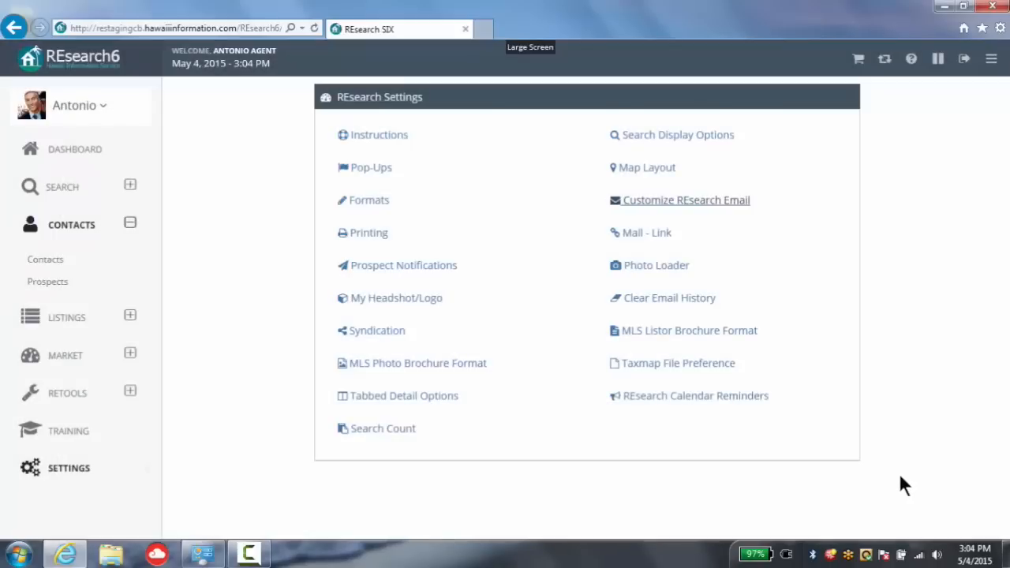
mouse_move(969, 174)
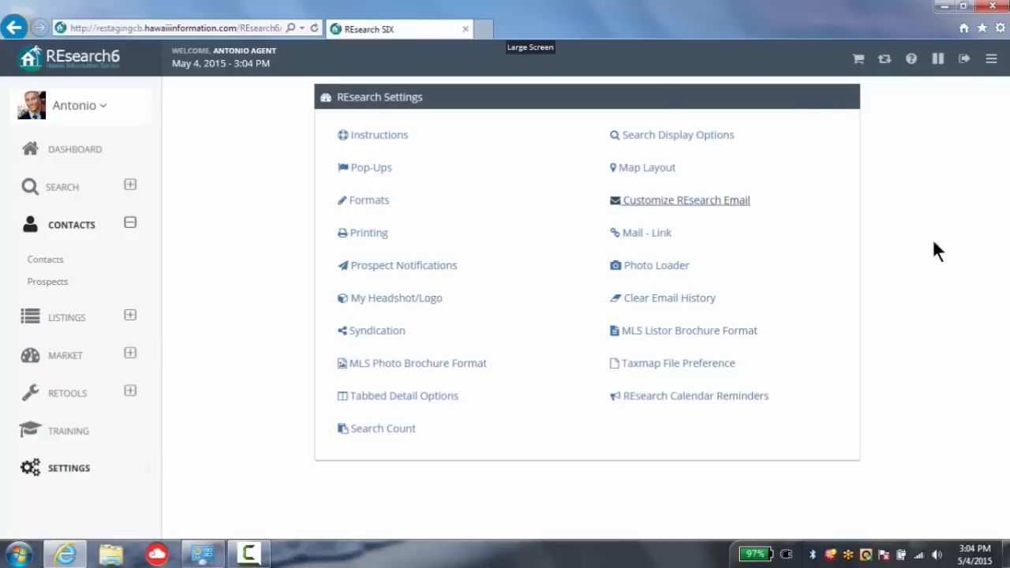
mouse_move(896, 195)
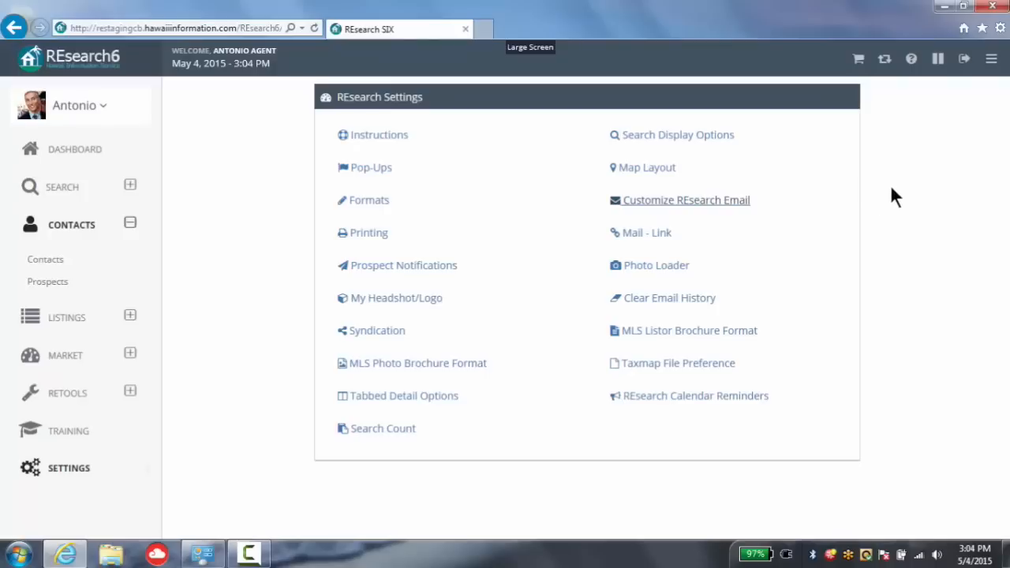
mouse_move(694, 158)
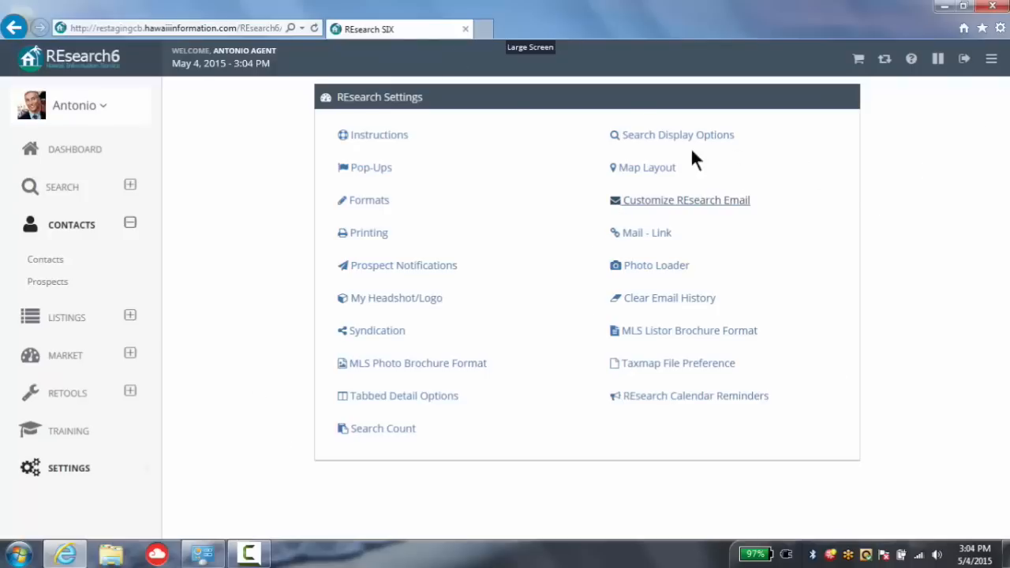
mouse_move(74, 148)
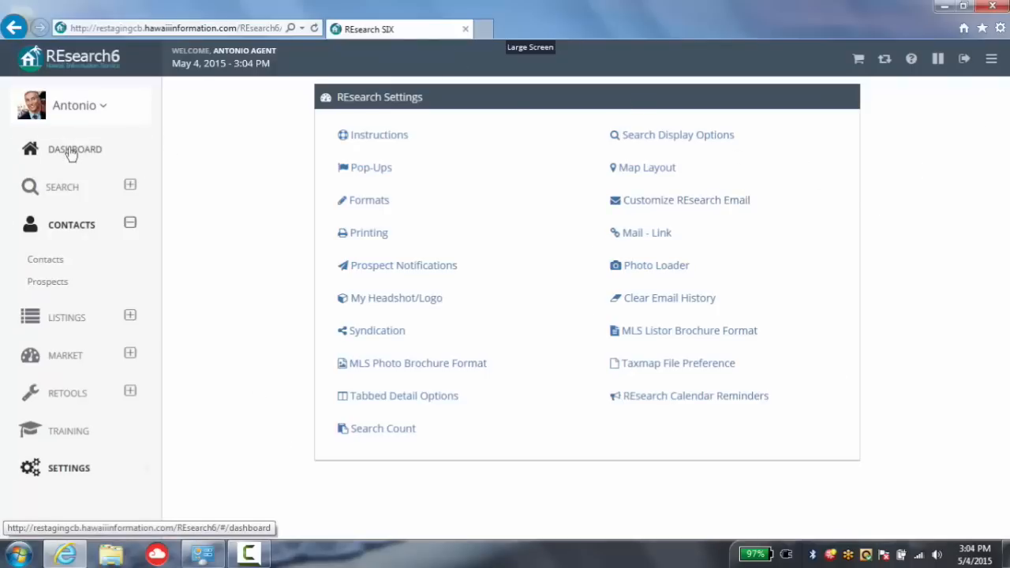
- Show the Dashboard again in place of the settings page
left_click(76, 148)
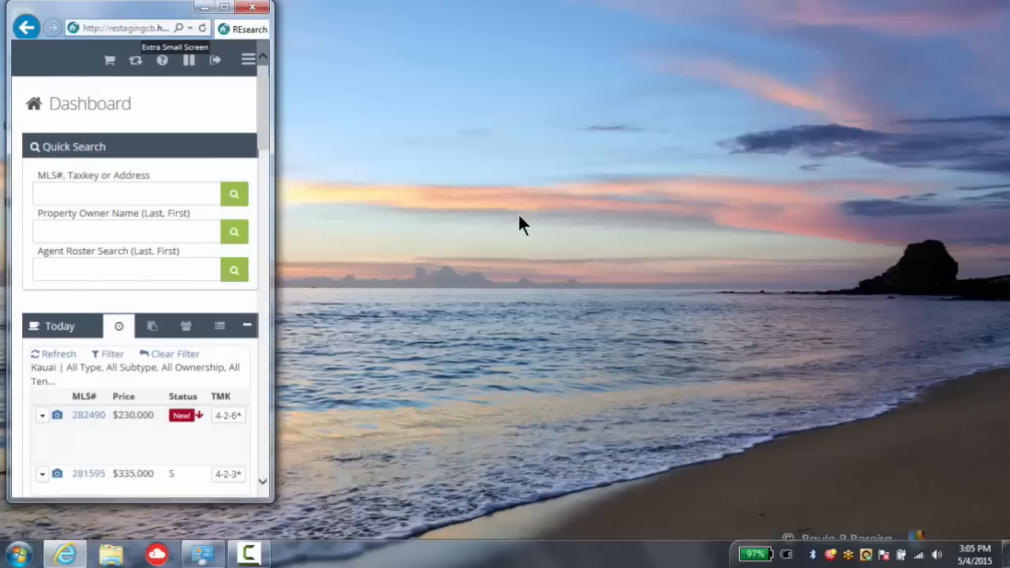
mouse_move(271, 111)
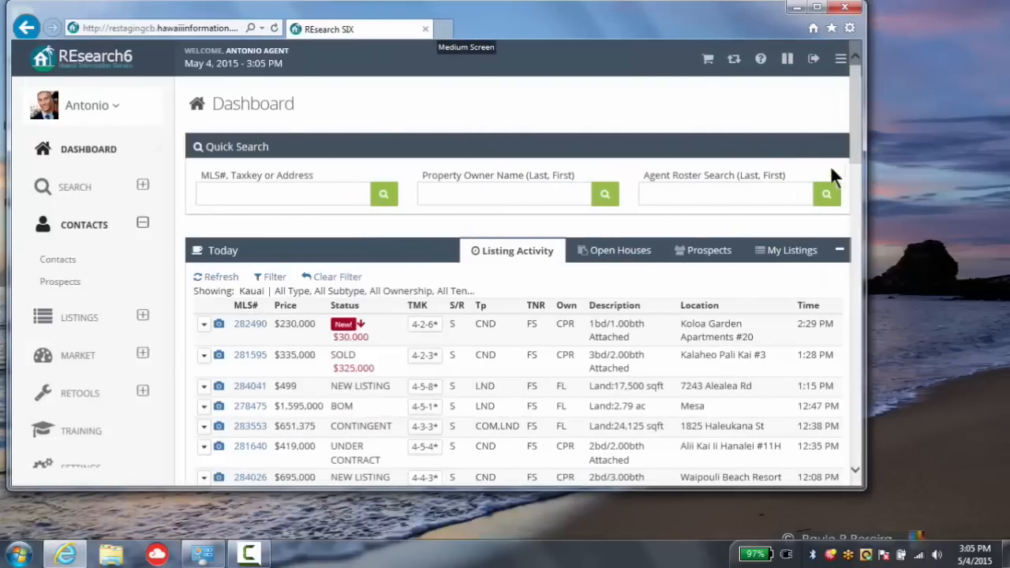
mouse_move(839, 59)
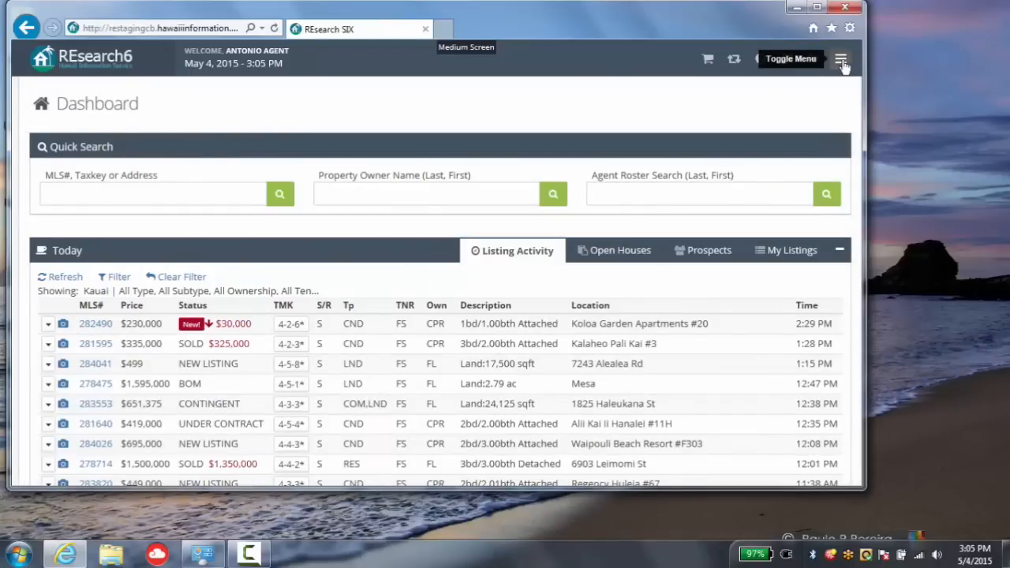
- Show the side navigation in the medium-width Dashboard window
left_click(841, 59)
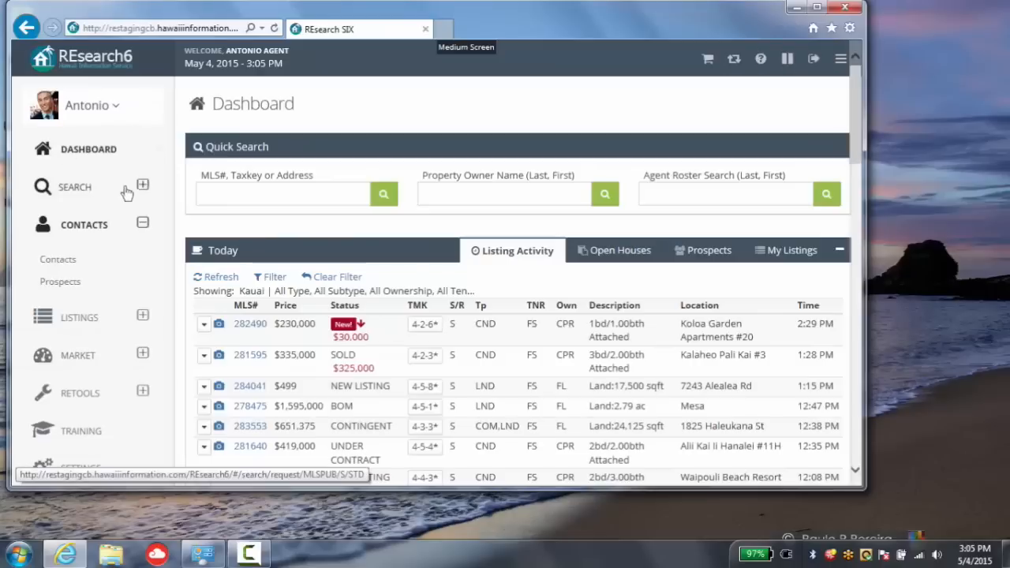
- Search active residential listings in taxkey 4-4-2 priced up to 600,000, returning six results
left_click(74, 186)
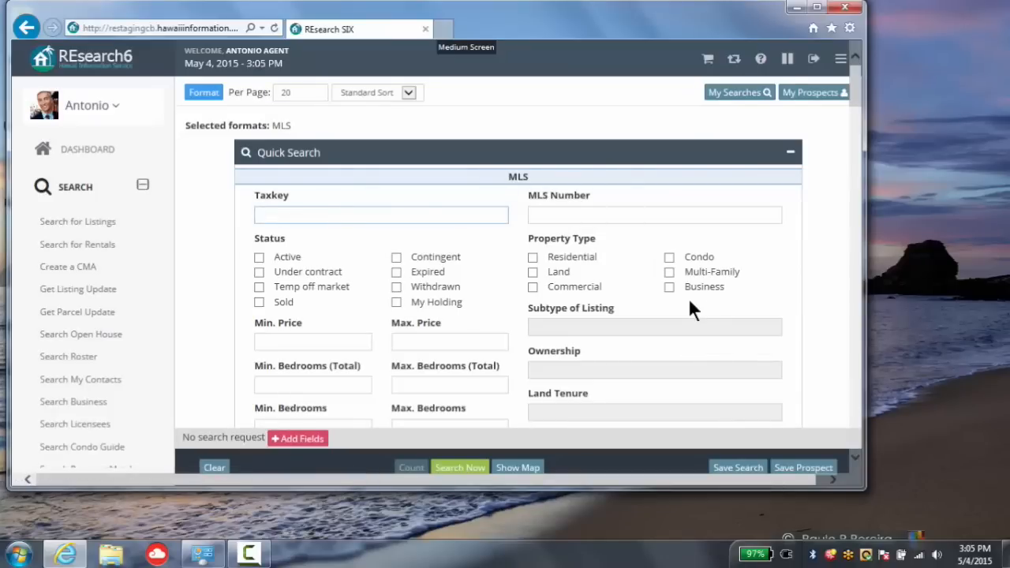
type("4-4-2")
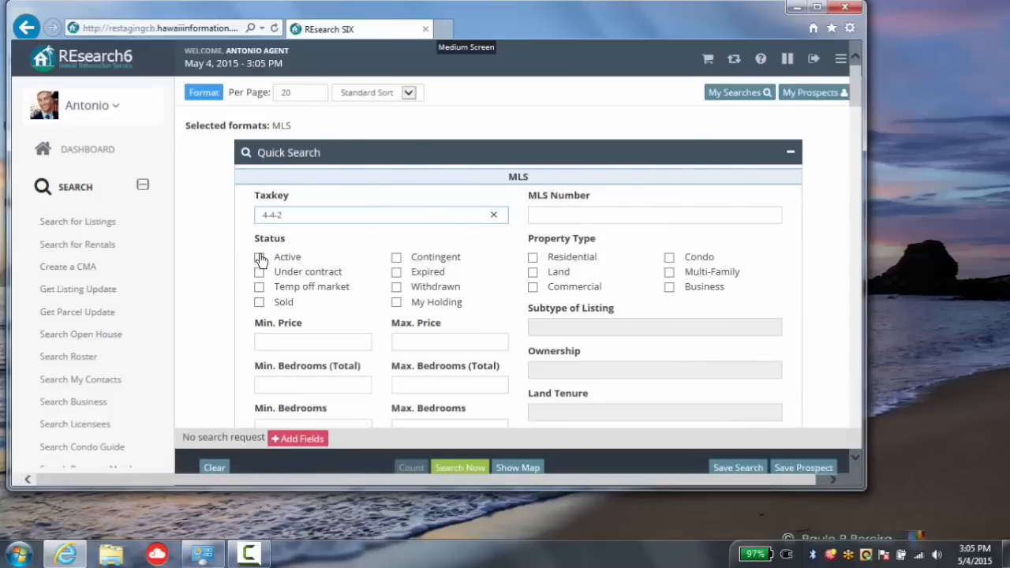
left_click(259, 256)
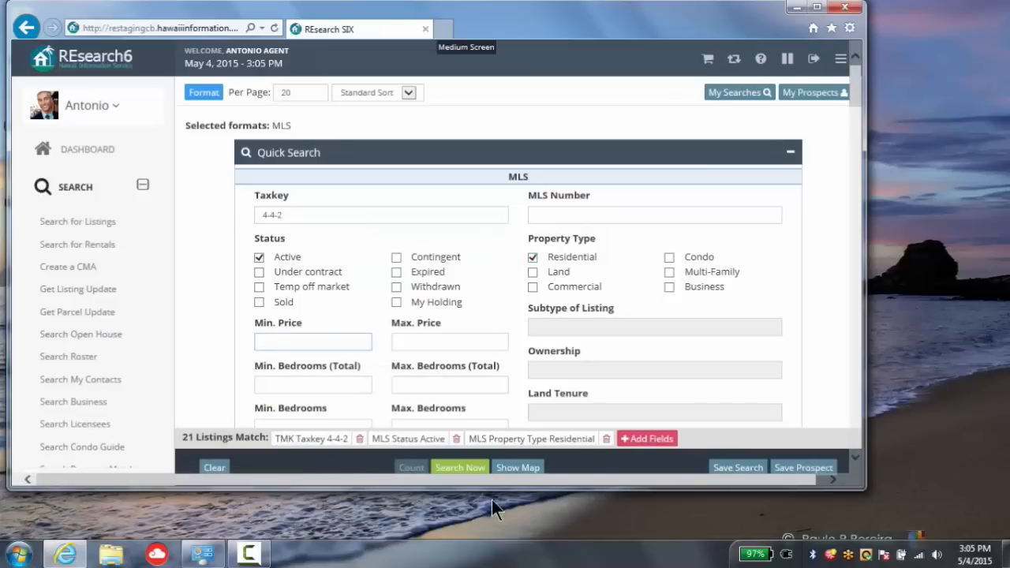
mouse_move(240, 452)
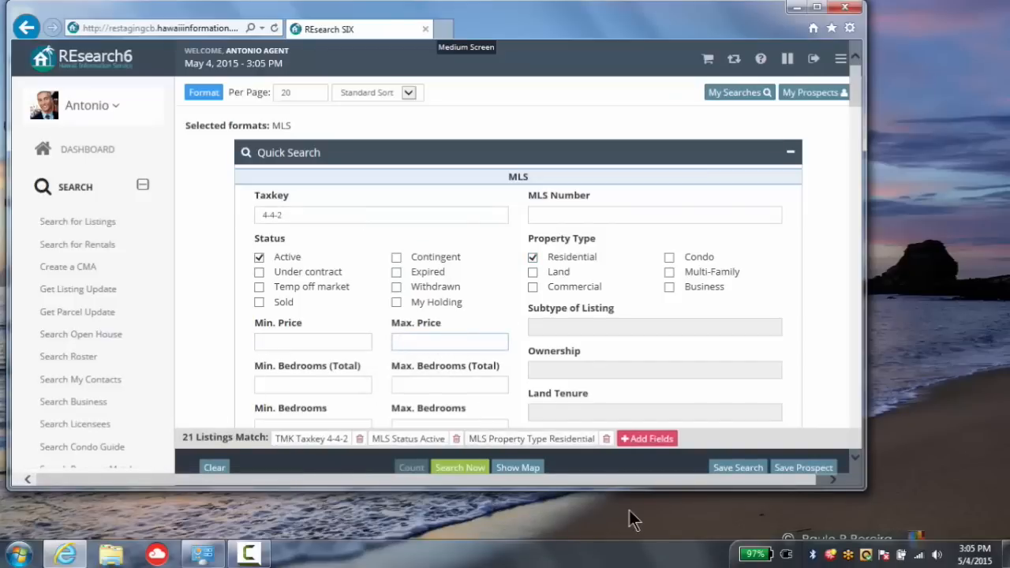
type("600,000")
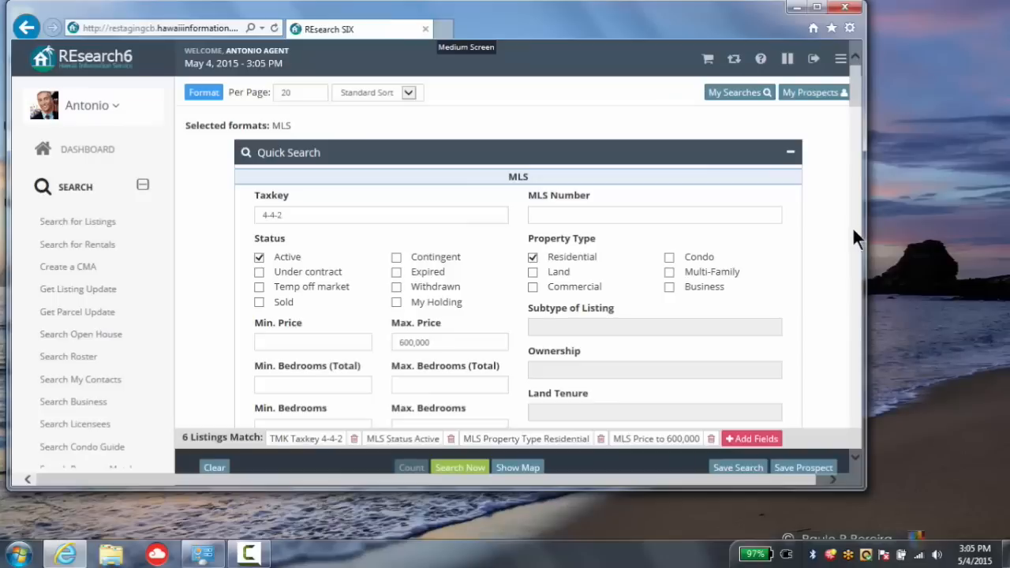
mouse_move(824, 202)
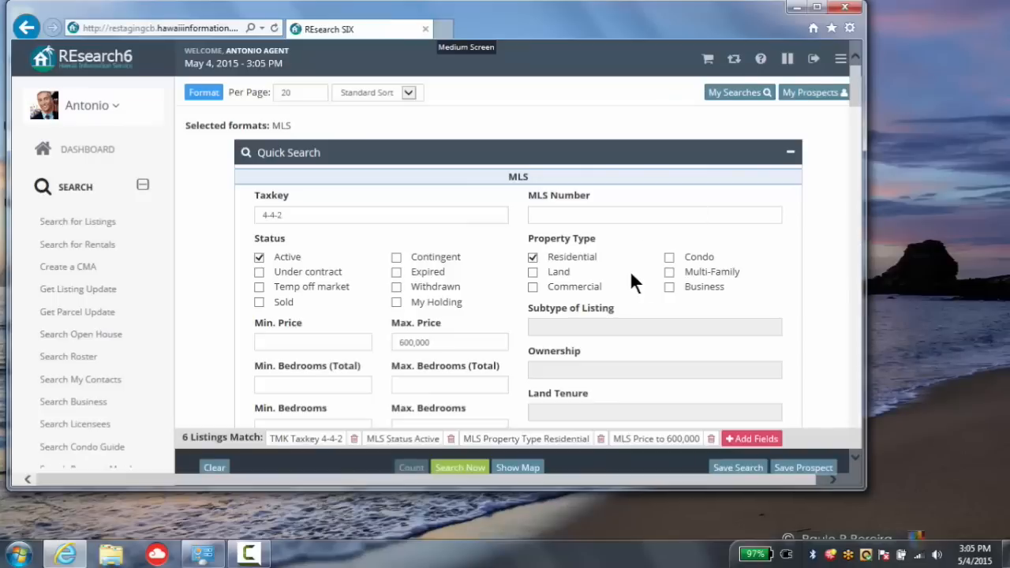
mouse_move(858, 95)
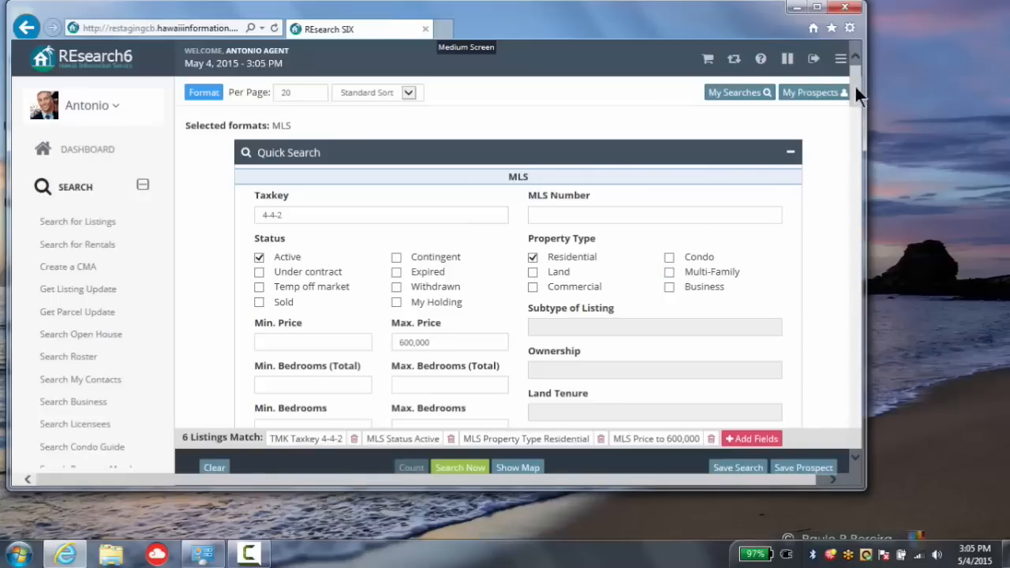
mouse_move(245, 539)
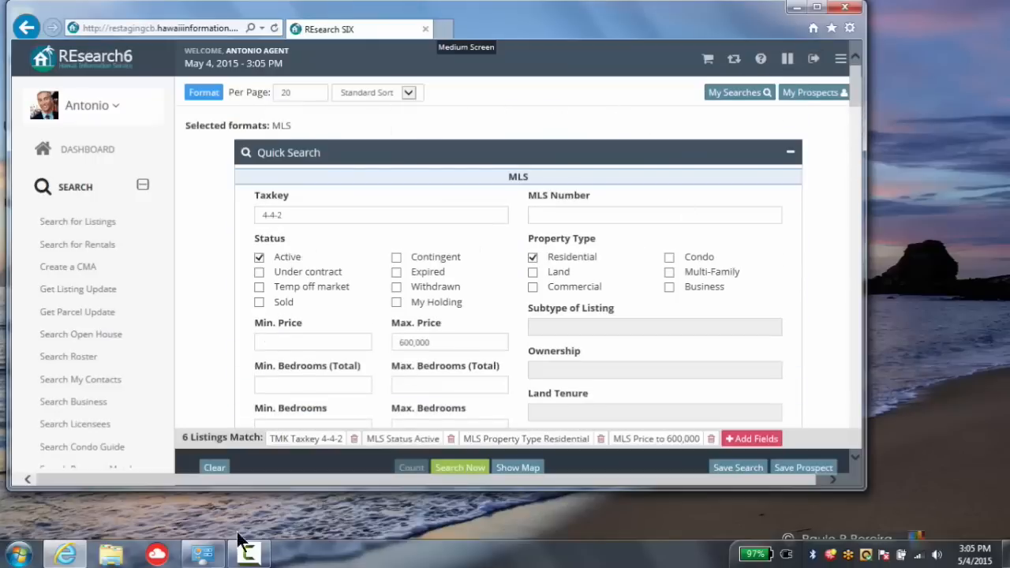
left_click(459, 467)
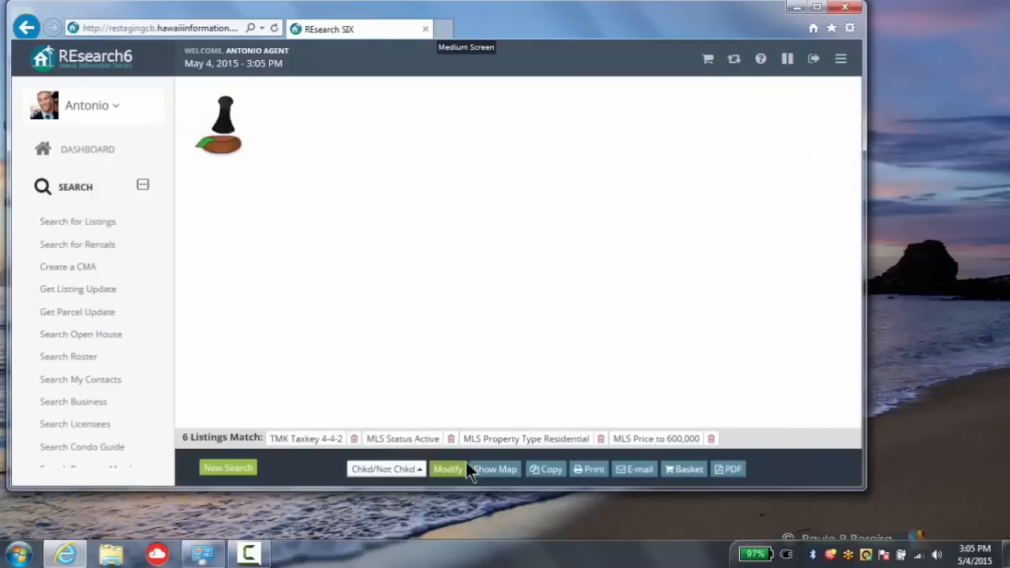
left_click(449, 468)
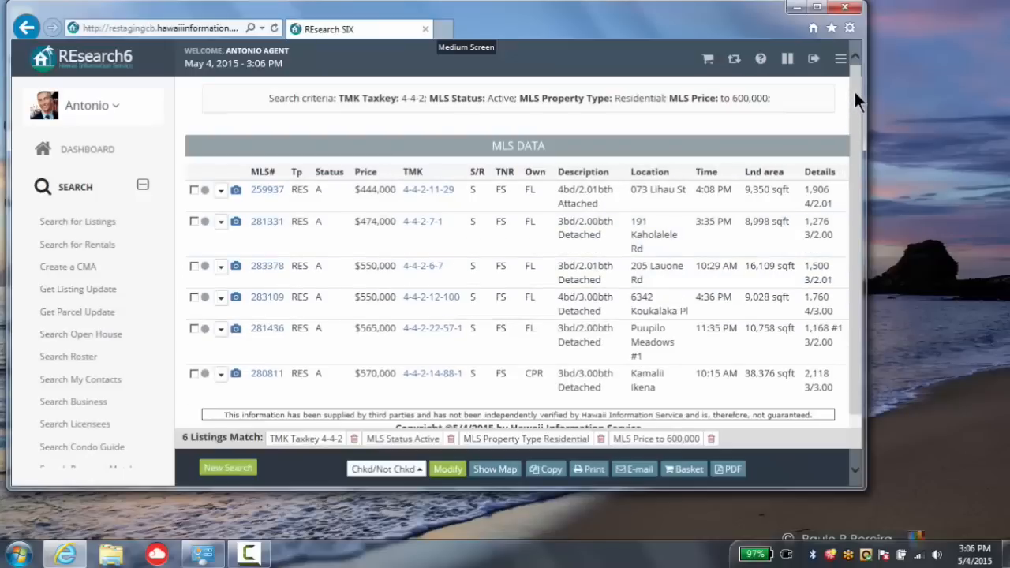
mouse_move(864, 202)
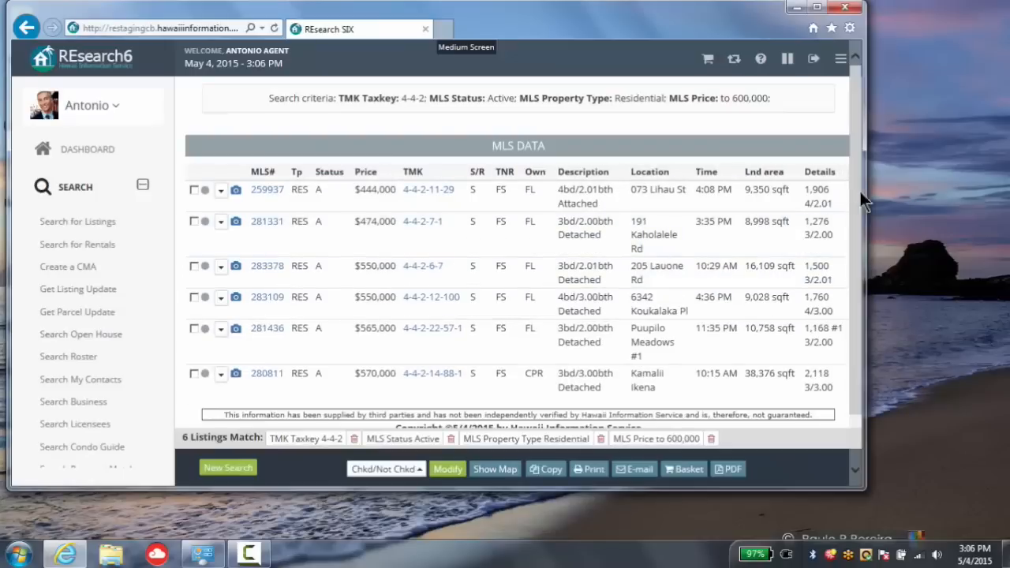
mouse_move(939, 204)
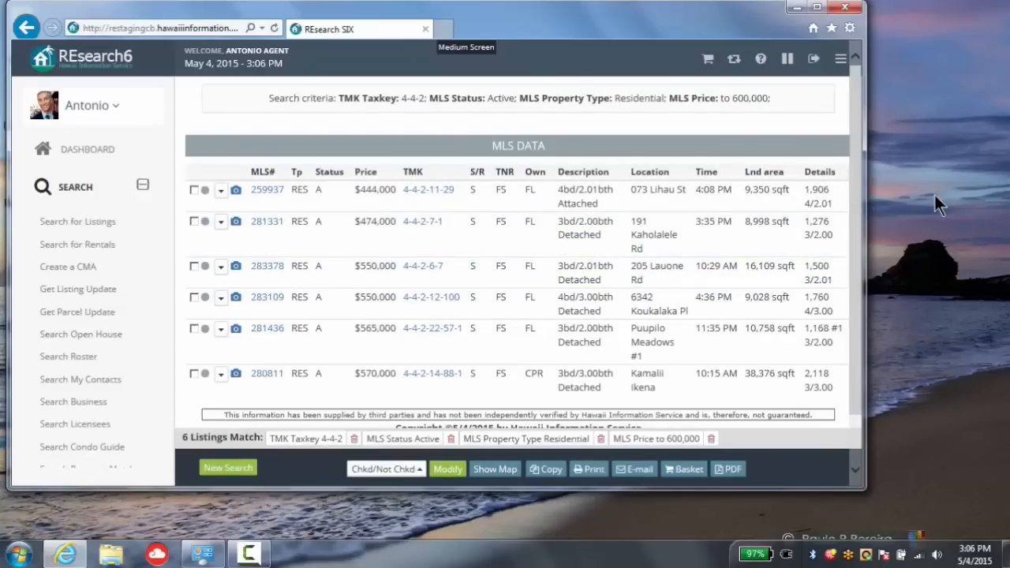
mouse_move(950, 228)
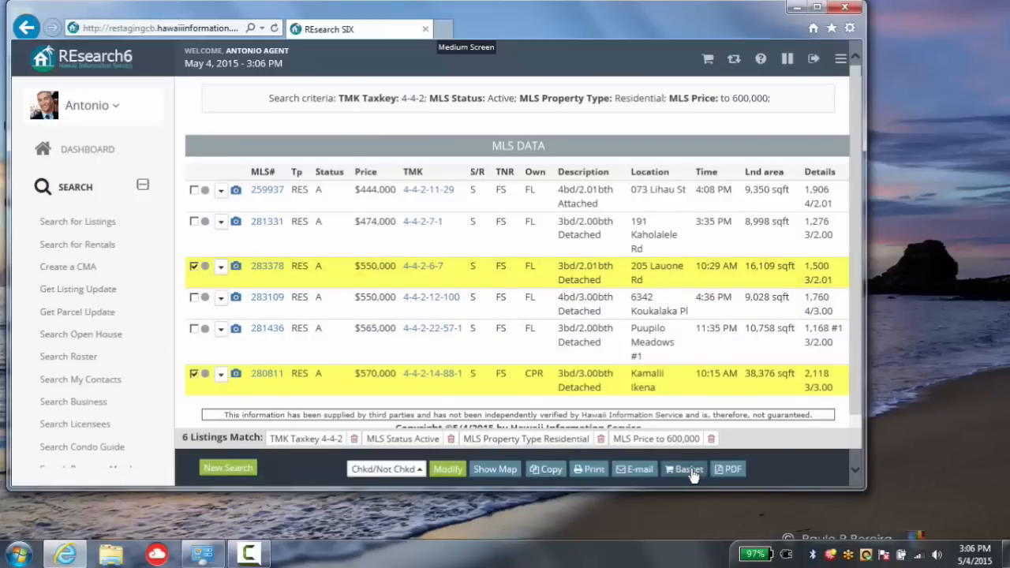
- Send the checked listings 283378 and 280811 to the basket
left_click(688, 469)
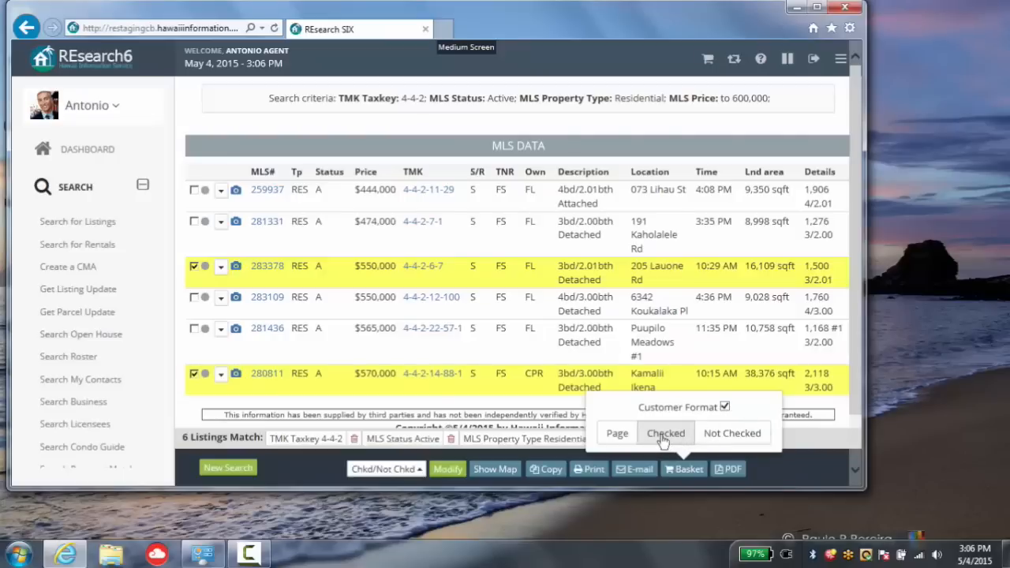
left_click(684, 468)
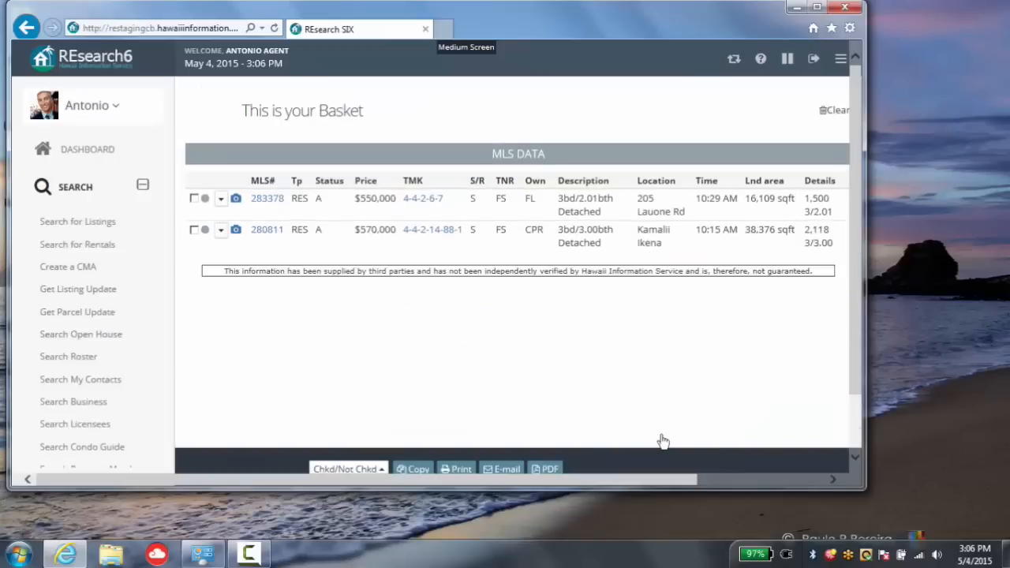
mouse_move(972, 504)
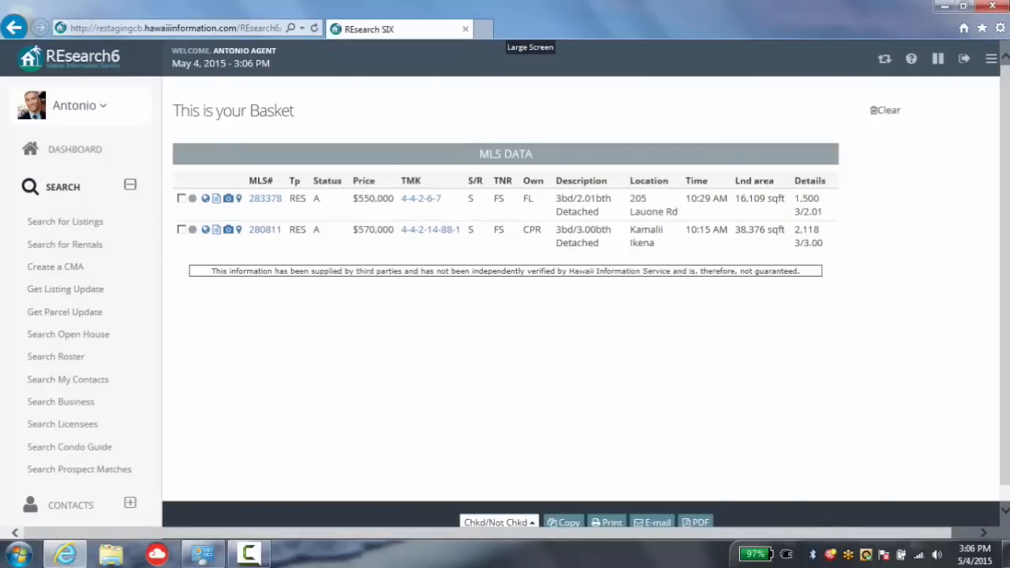
- Start a Send Mail form for the two basket listings
left_click(652, 521)
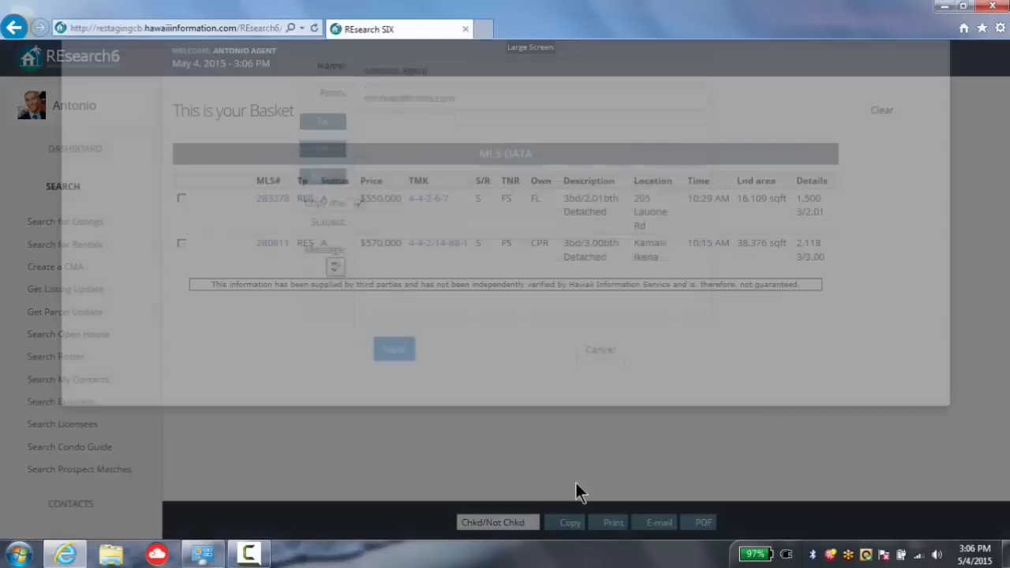
- Email the two basket listings to recipient 'mkr' with subject and message, returning to the basket
left_click(659, 521)
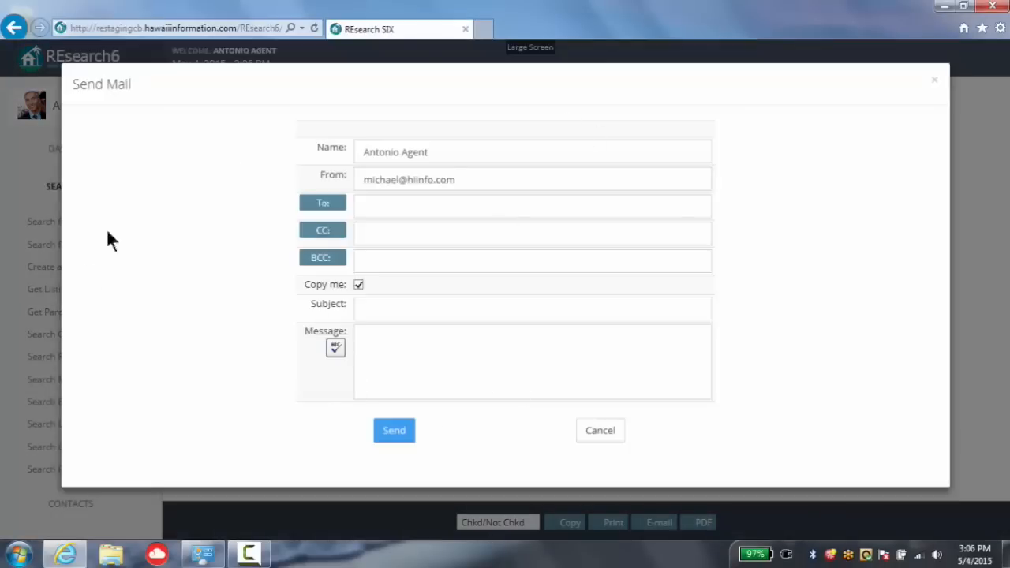
left_click(533, 205)
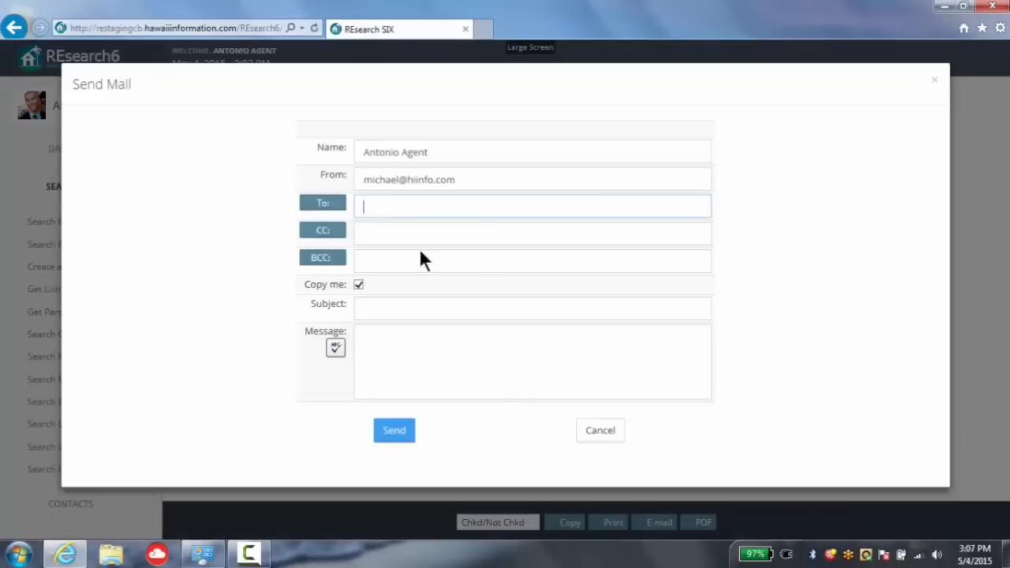
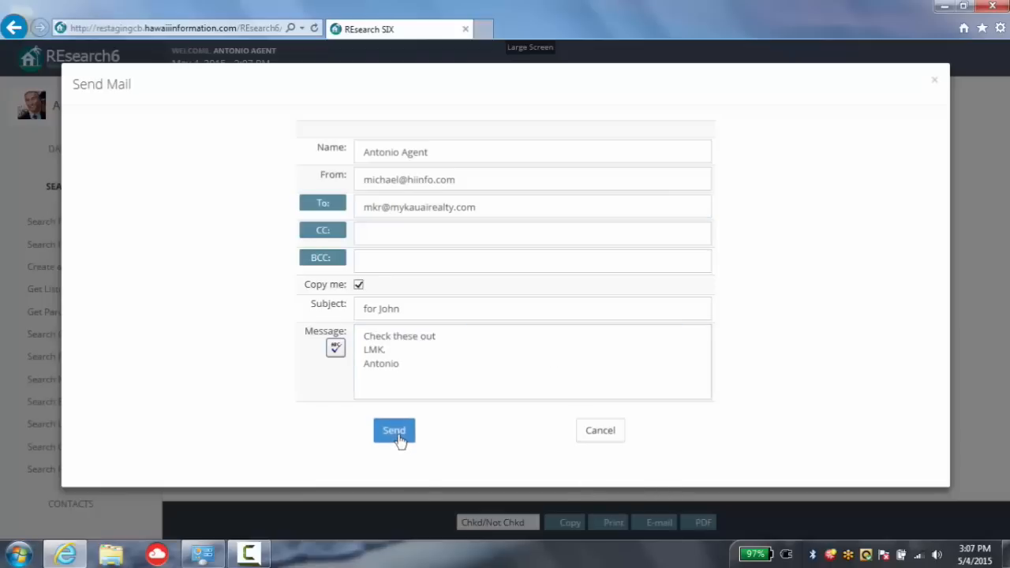
left_click(395, 429)
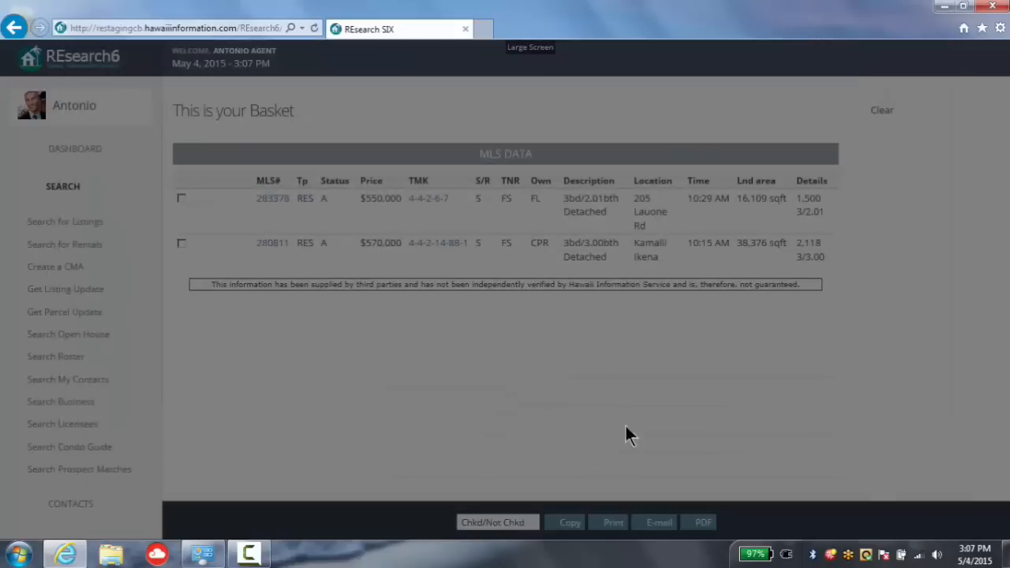
mouse_move(76, 149)
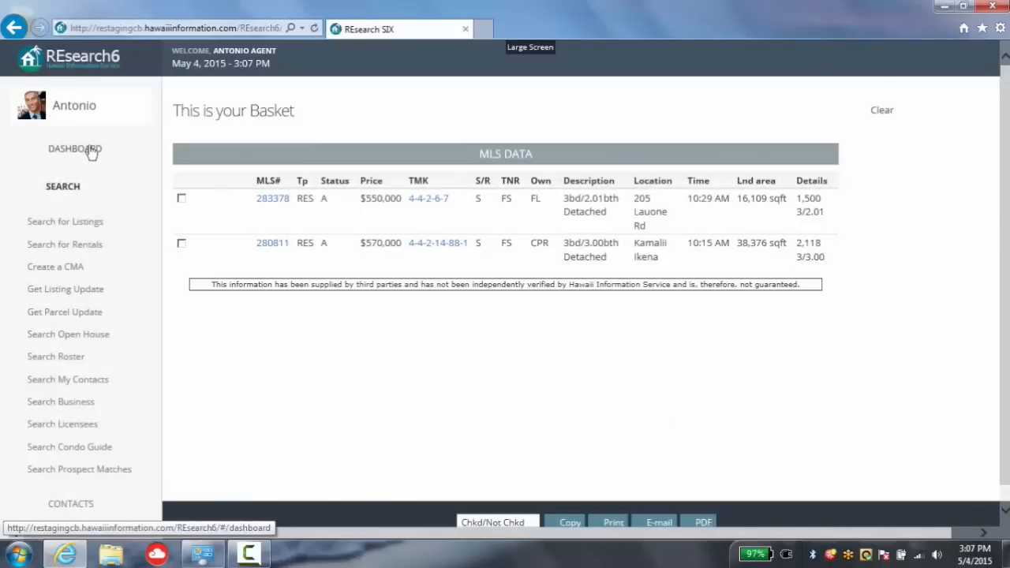
left_click(76, 149)
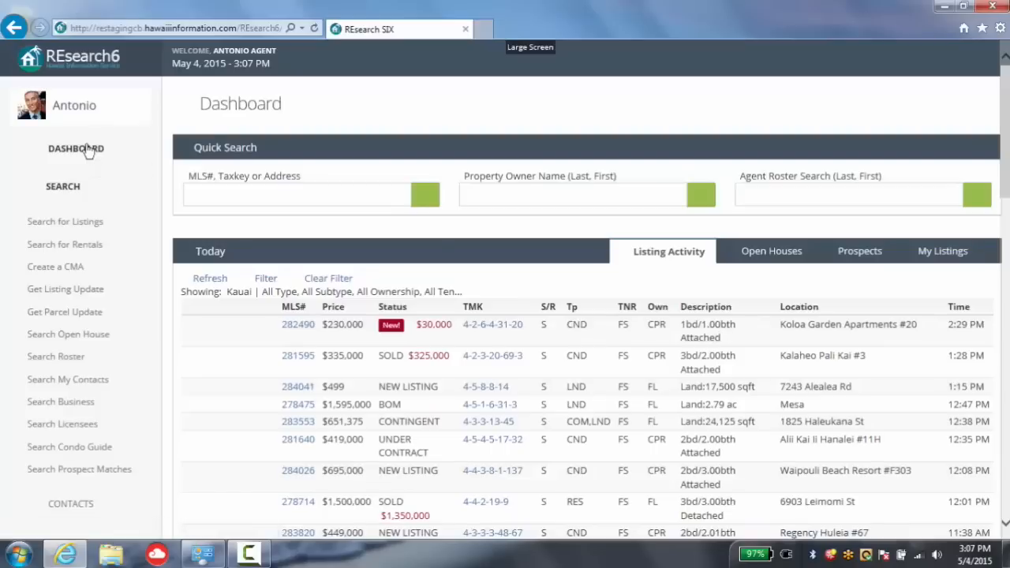
mouse_move(224, 150)
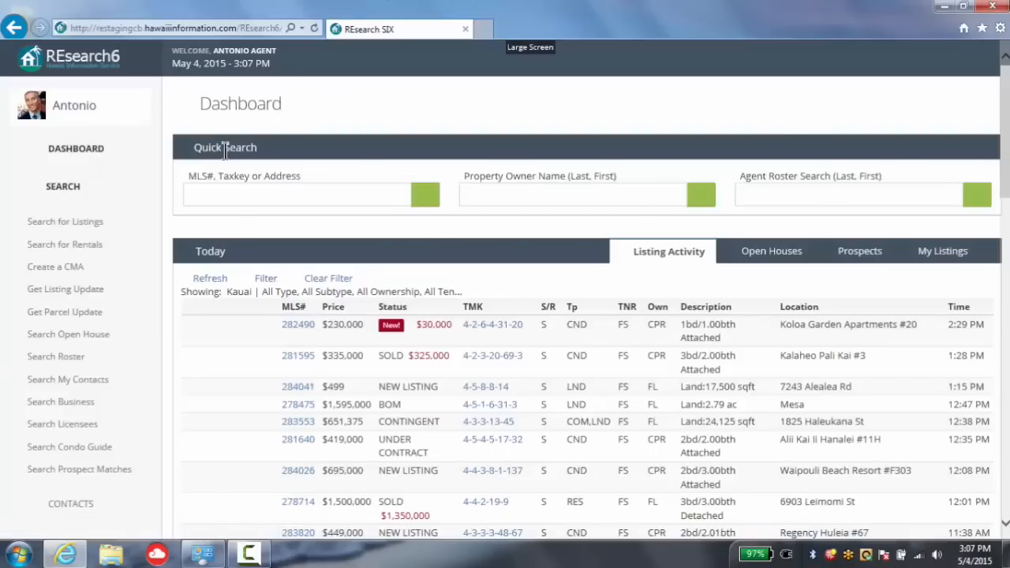
mouse_move(850, 62)
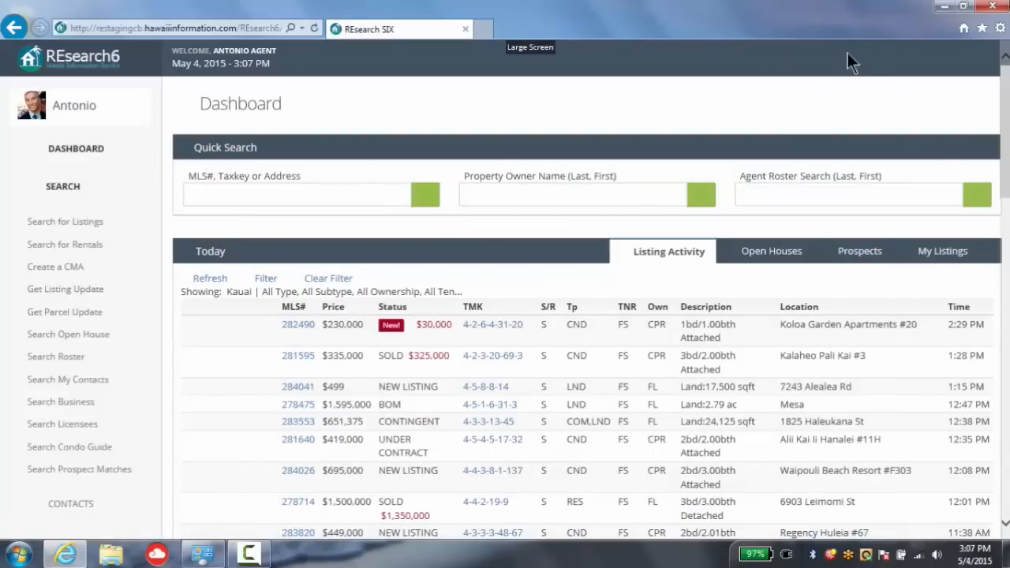
mouse_move(881, 71)
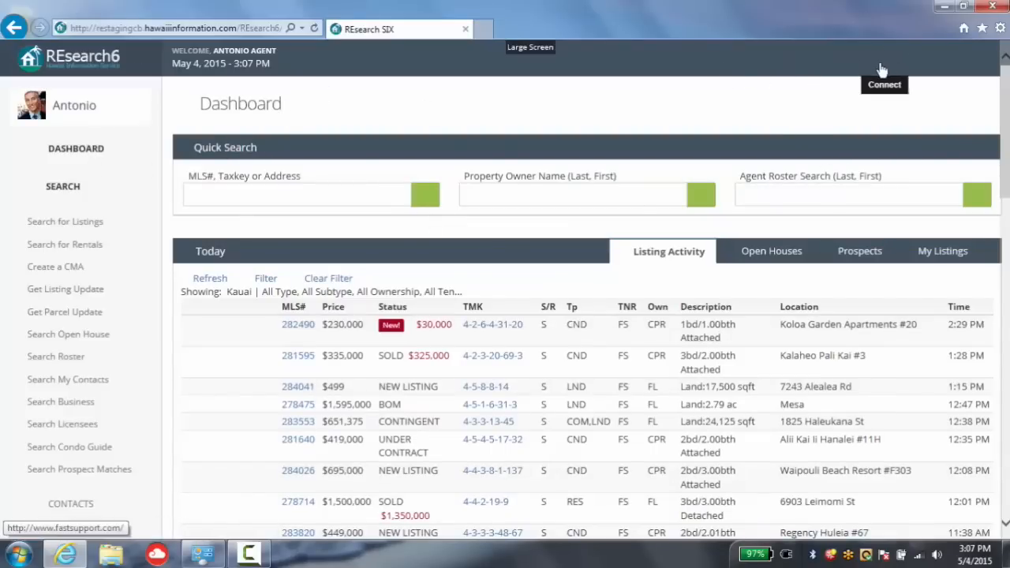
mouse_move(858, 82)
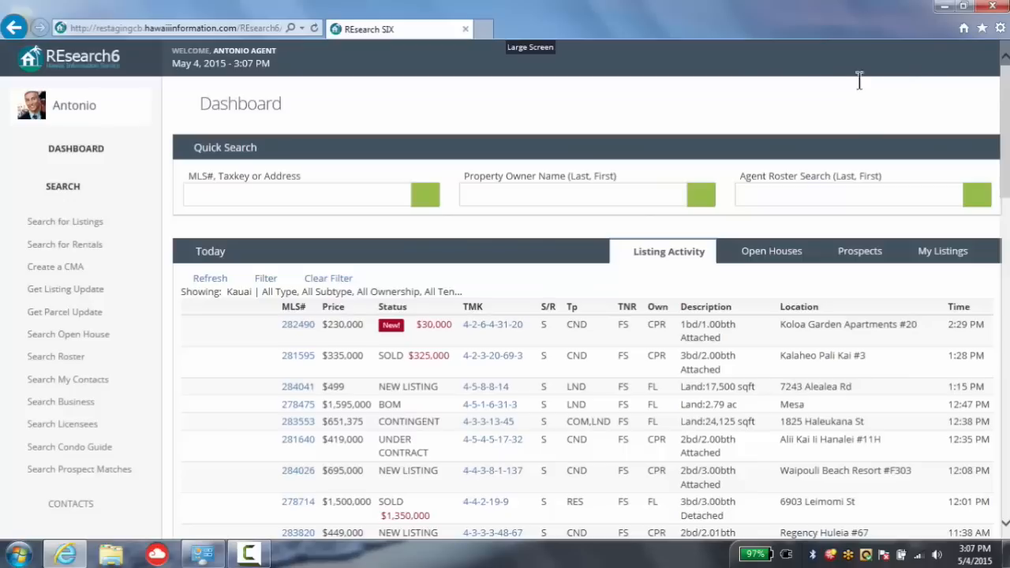
mouse_move(860, 71)
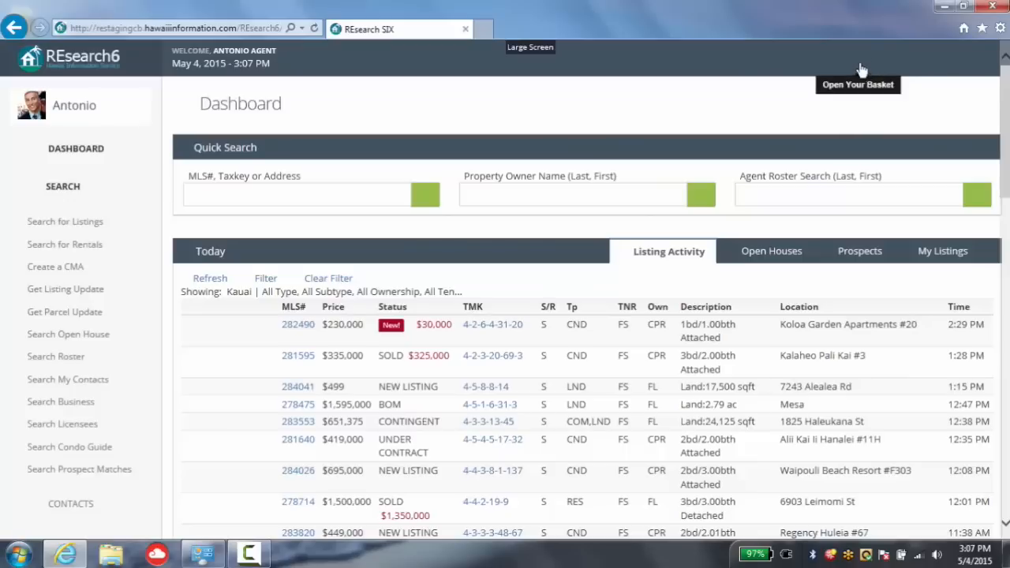
left_click(859, 86)
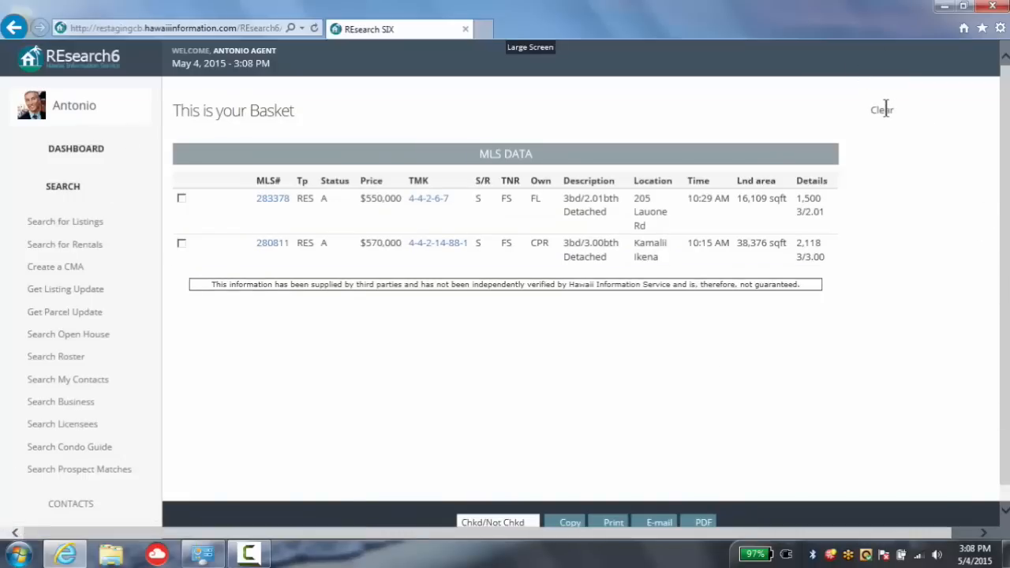
- Clear the basket so it reports empty
left_click(880, 111)
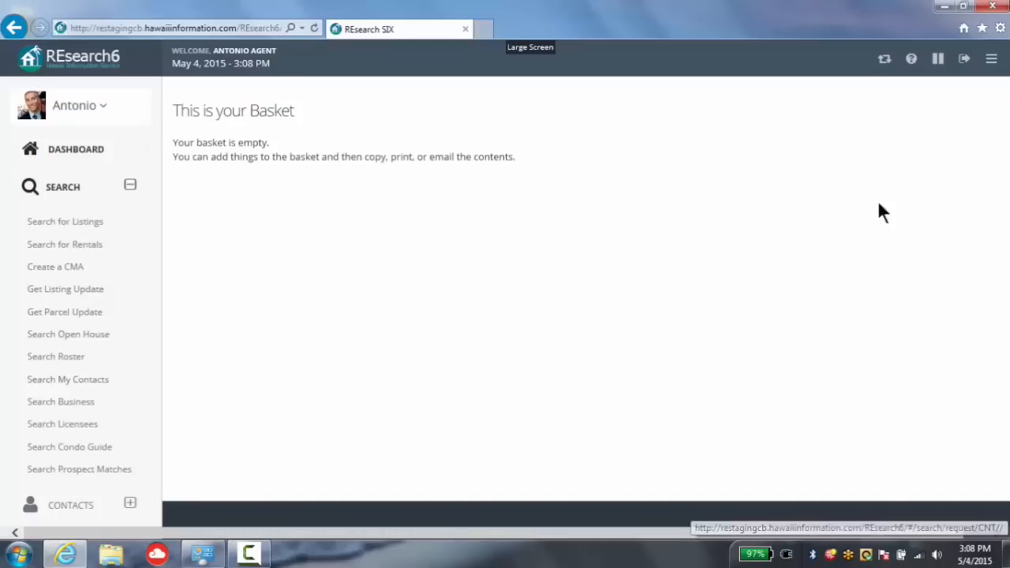
mouse_move(727, 129)
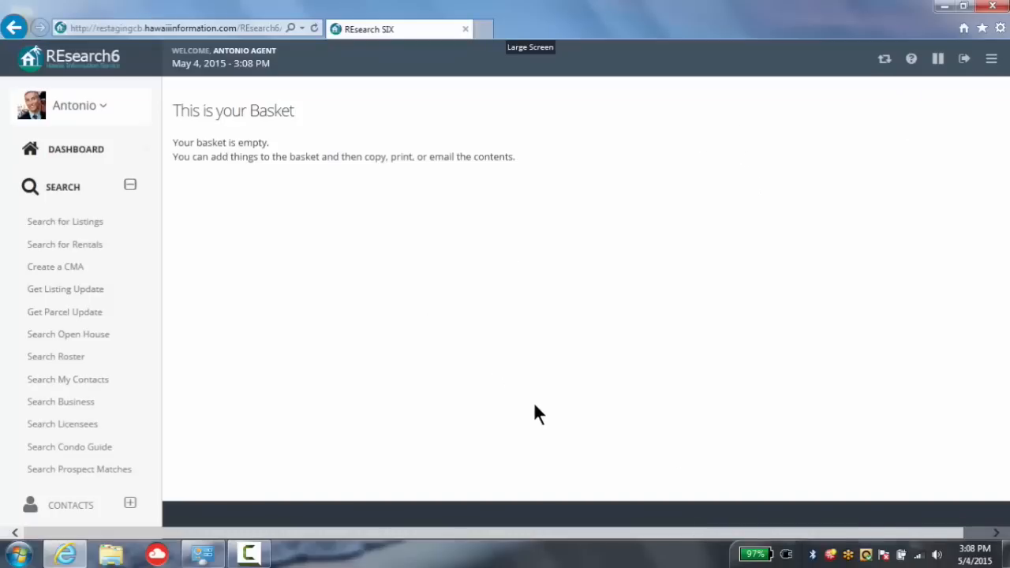
mouse_move(601, 385)
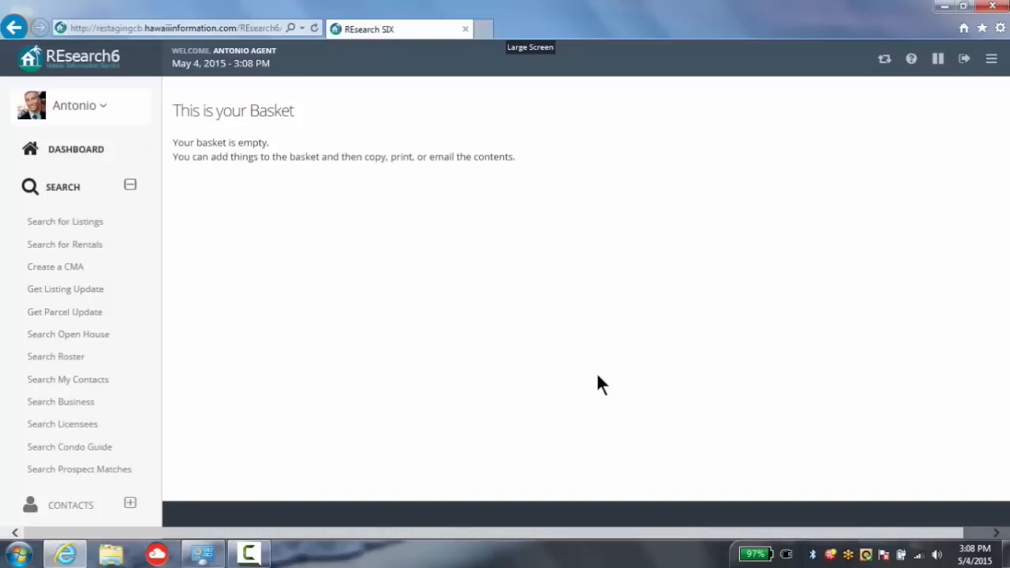
mouse_move(596, 379)
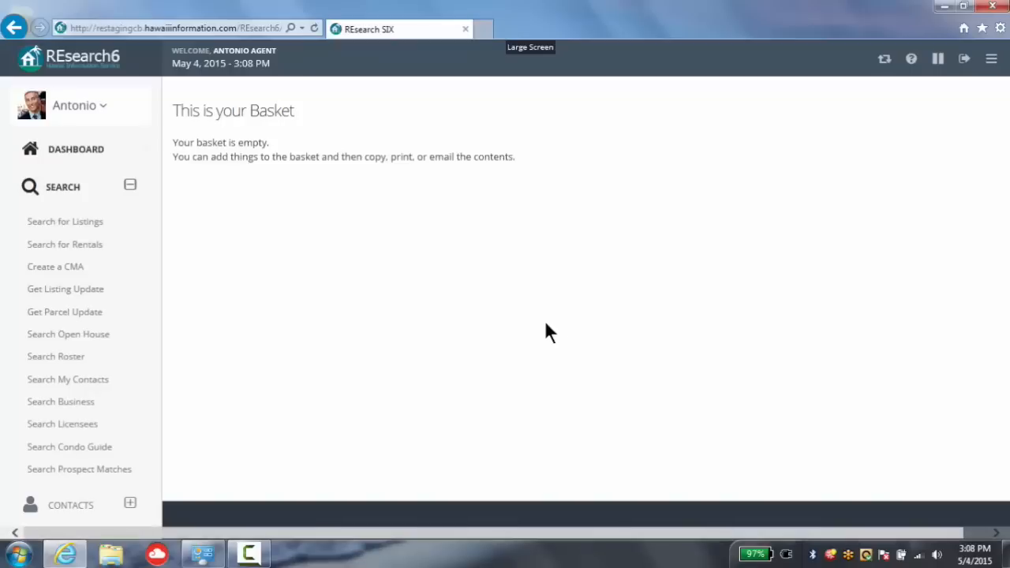
mouse_move(634, 303)
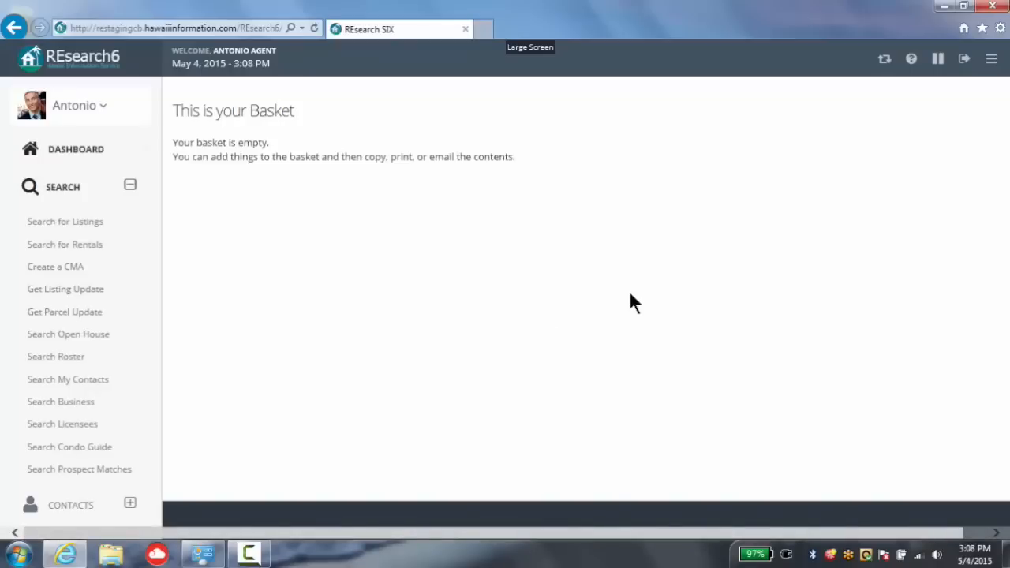